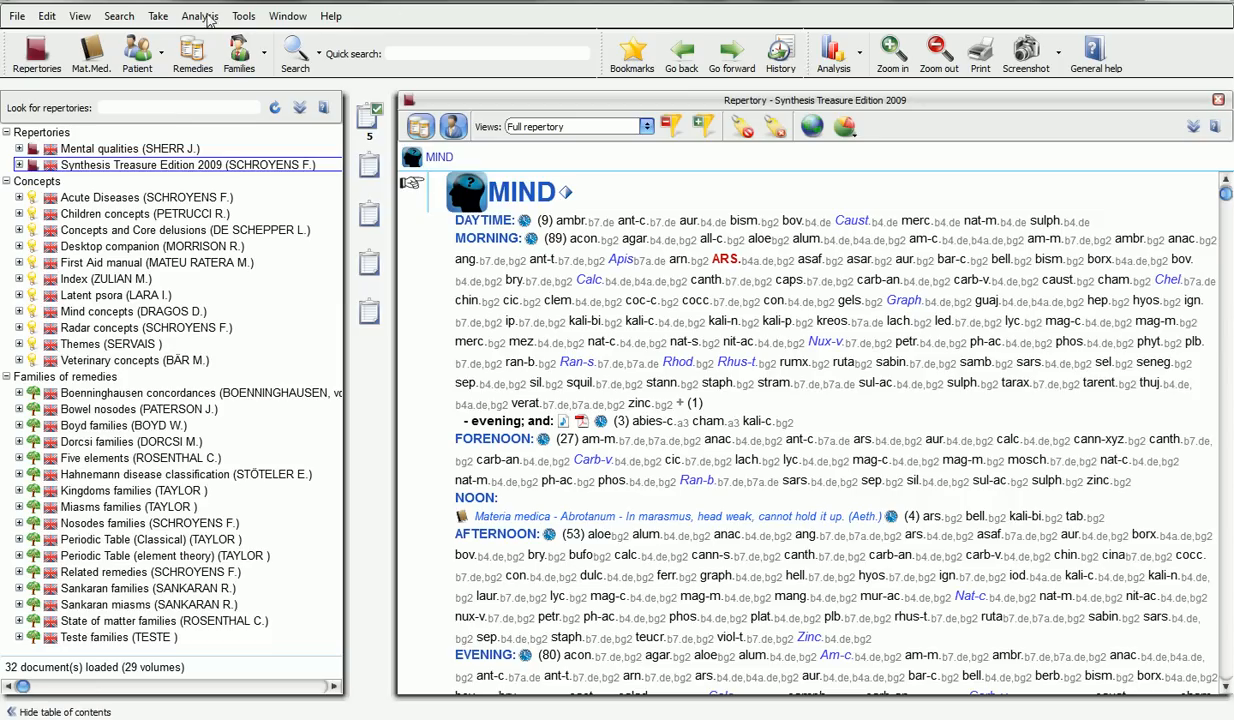
Open the Analysis of Clipboard 1's five rubrics as a remedy grid.
left_click(200, 16)
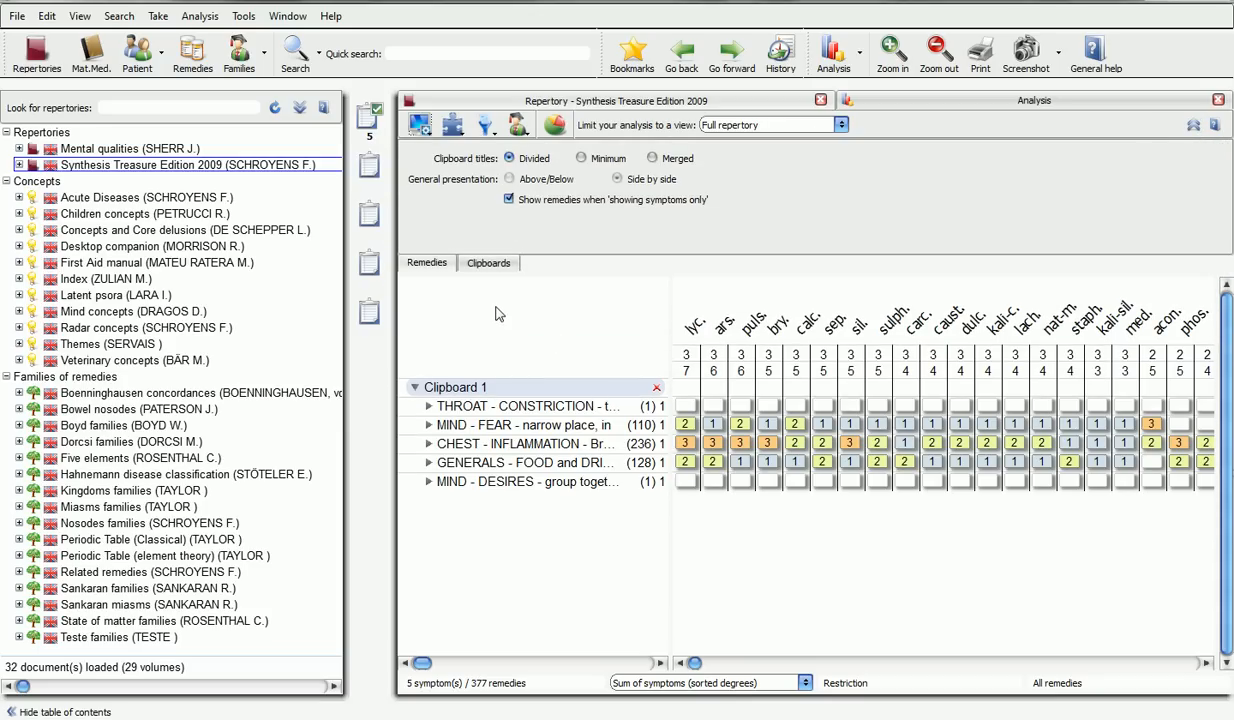
Browse the Remedies and Clipboards display settings, then hide the settings panel.
left_click(428, 264)
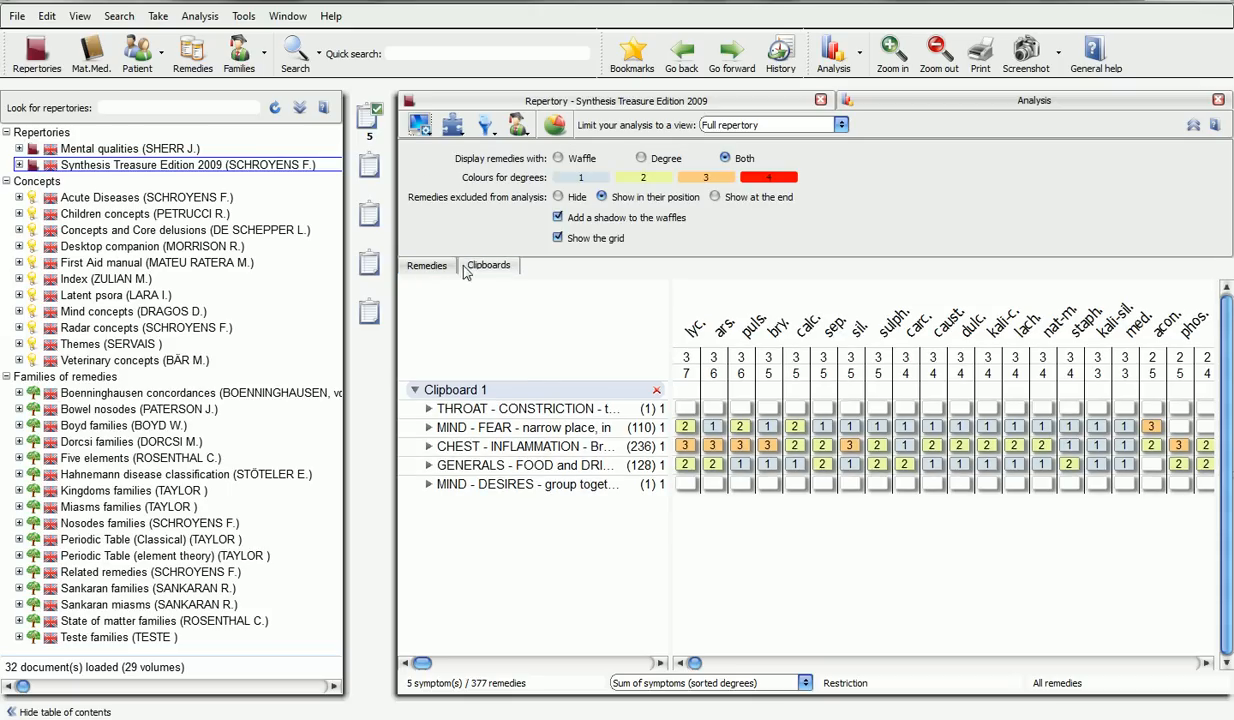
left_click(488, 264)
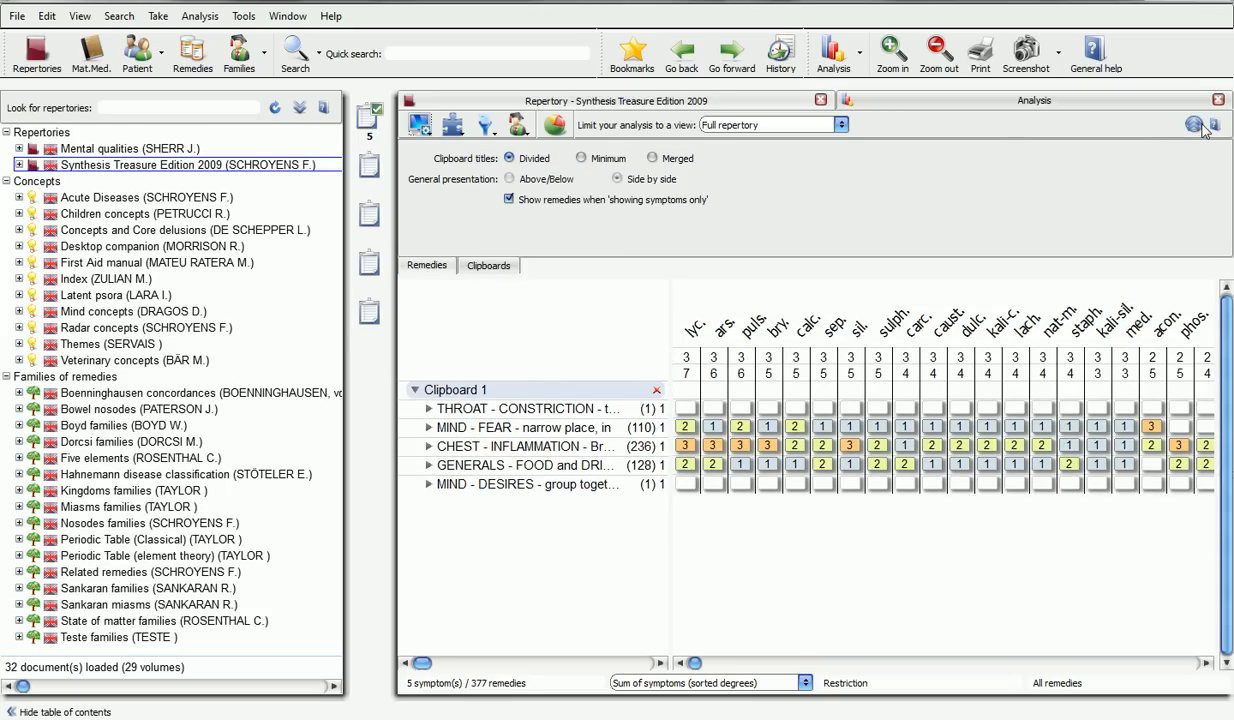
left_click(420, 124)
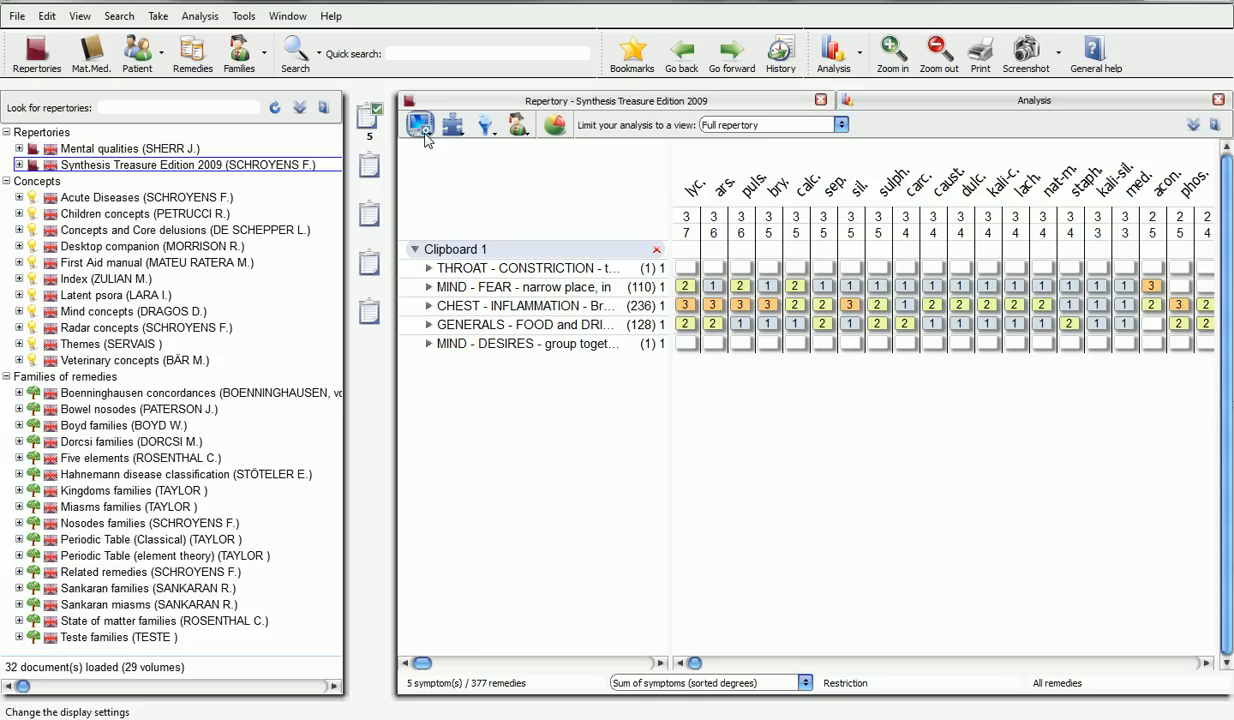
Look over the analysis view options, then show the list of analysis calculation methods.
left_click(420, 124)
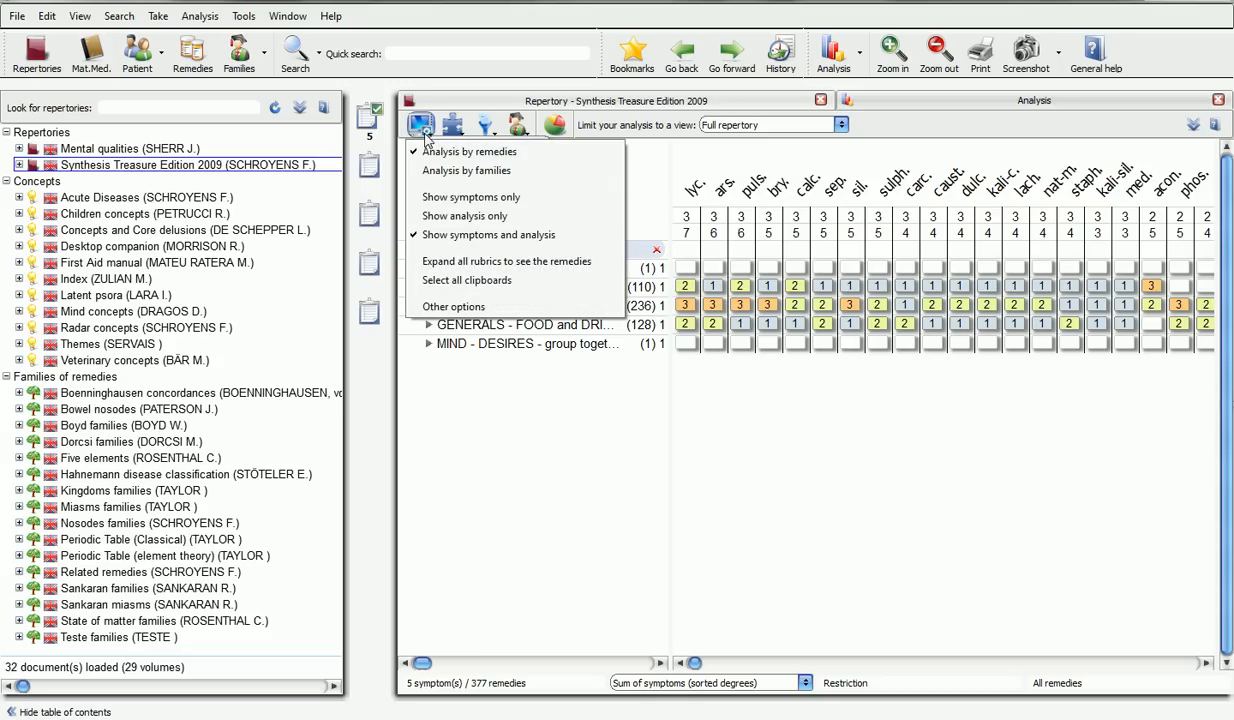
mouse_move(466, 170)
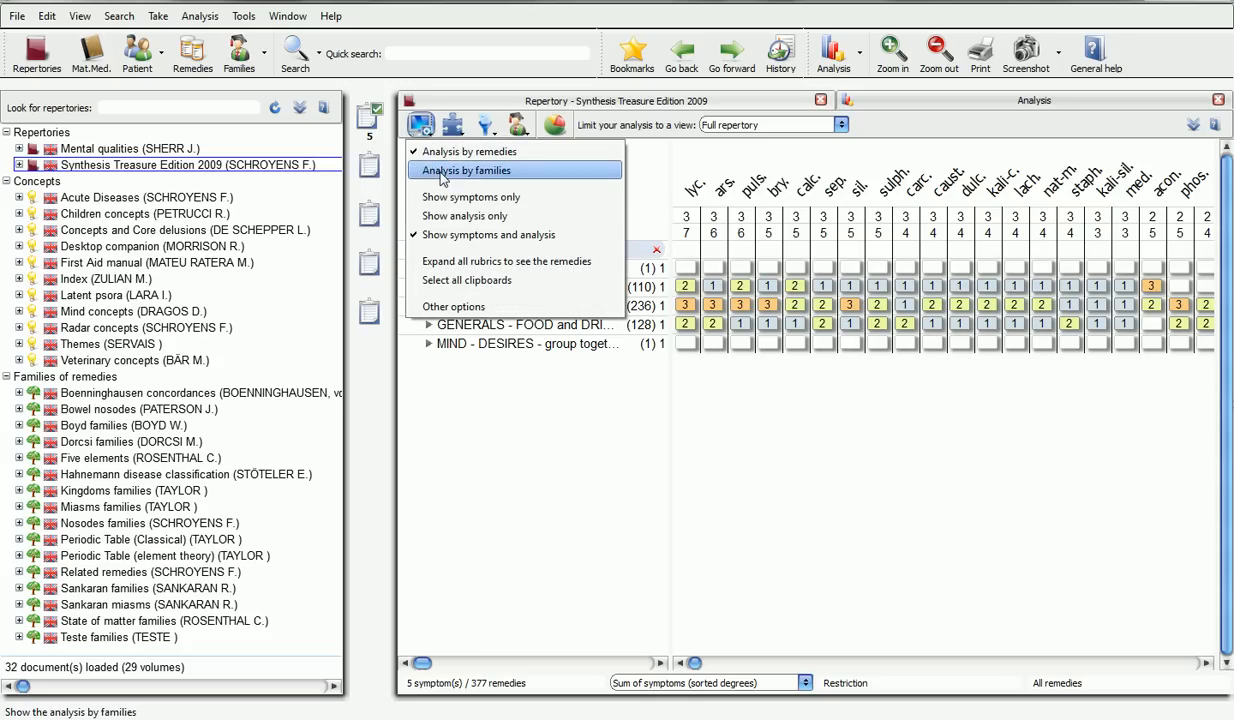
mouse_move(476, 308)
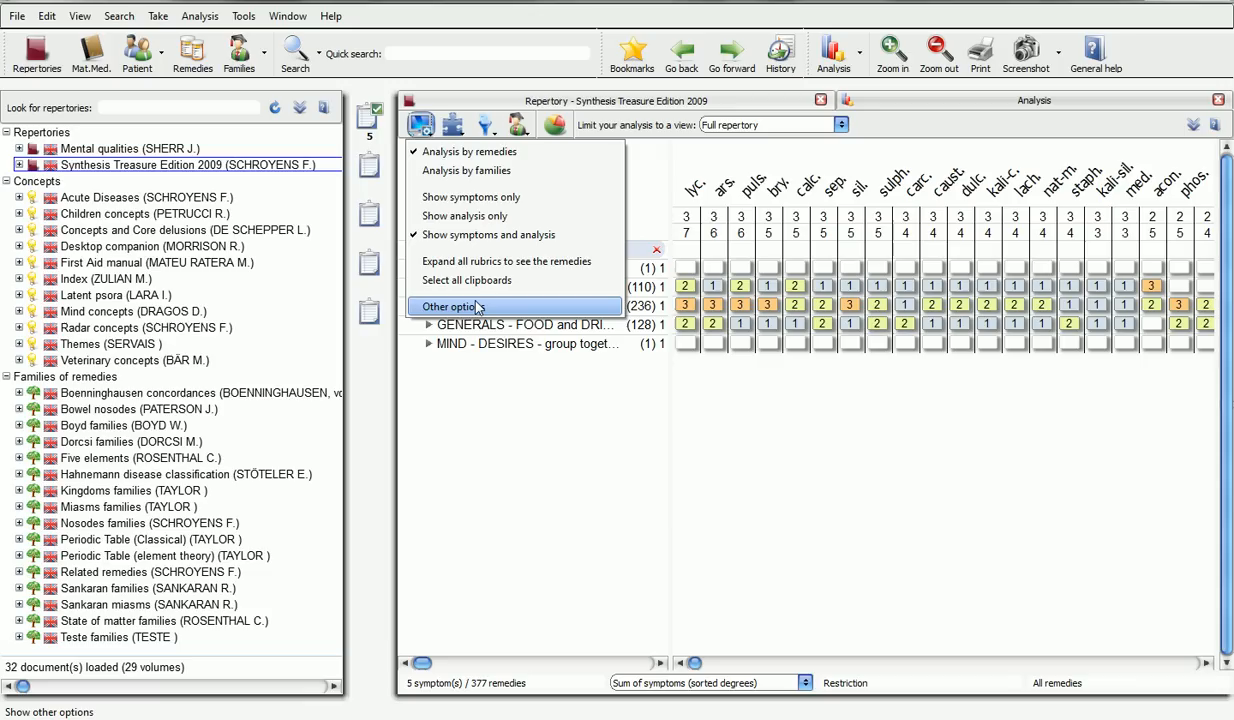
left_click(450, 308)
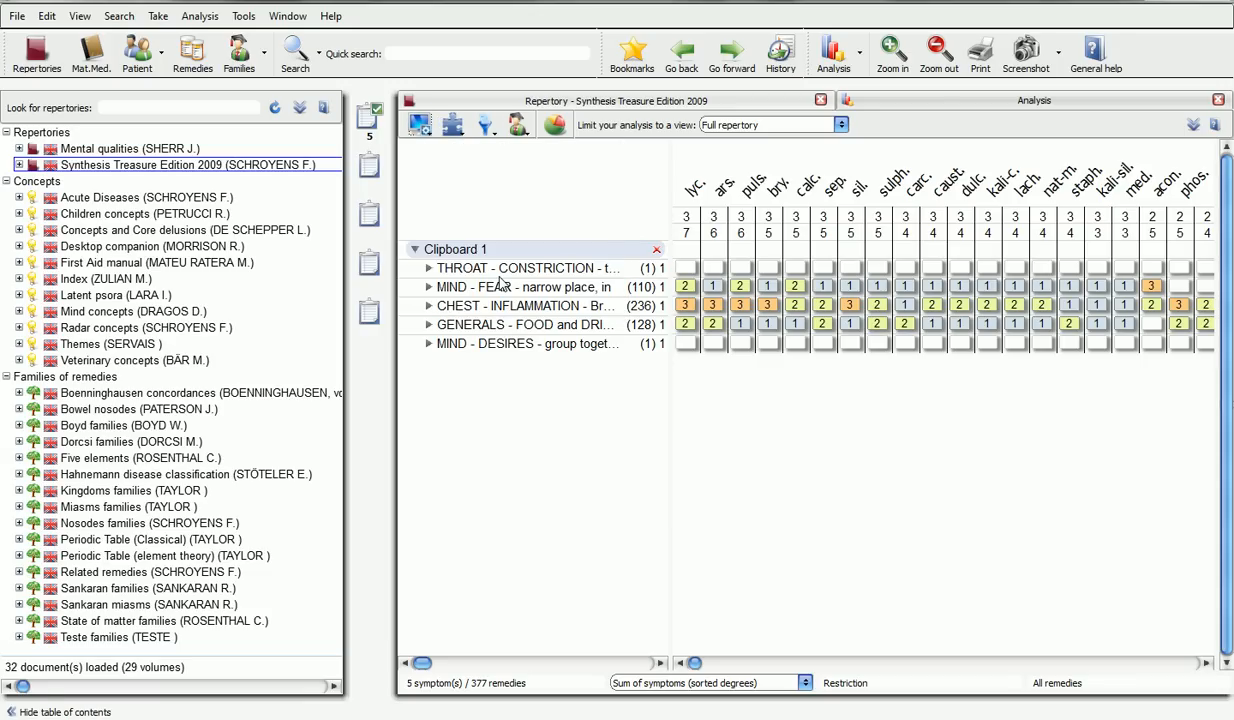
left_click(450, 124)
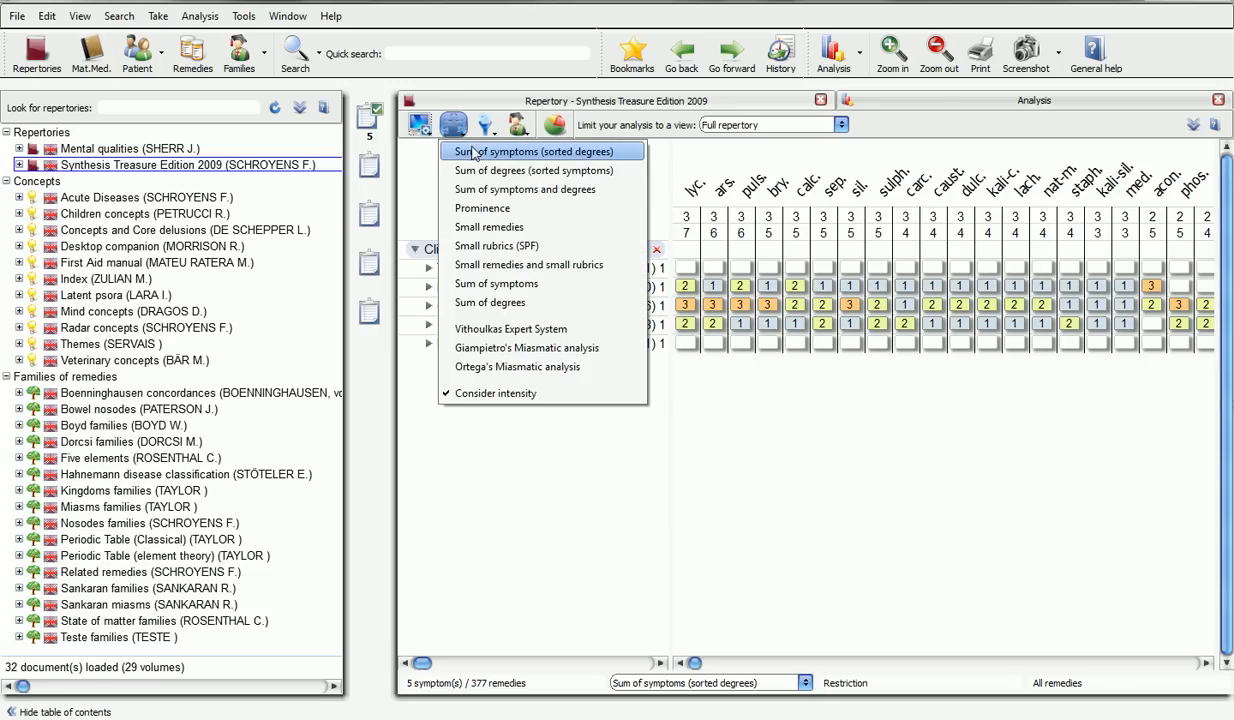
mouse_move(564, 188)
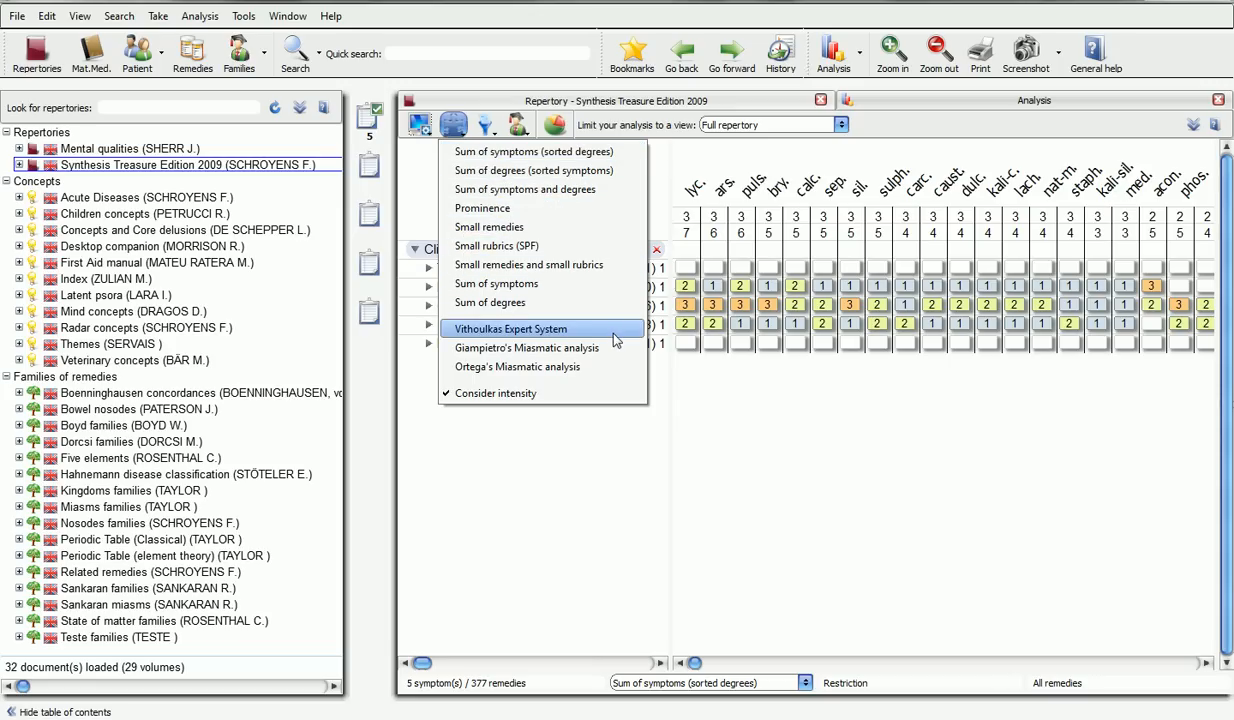
mouse_move(610, 348)
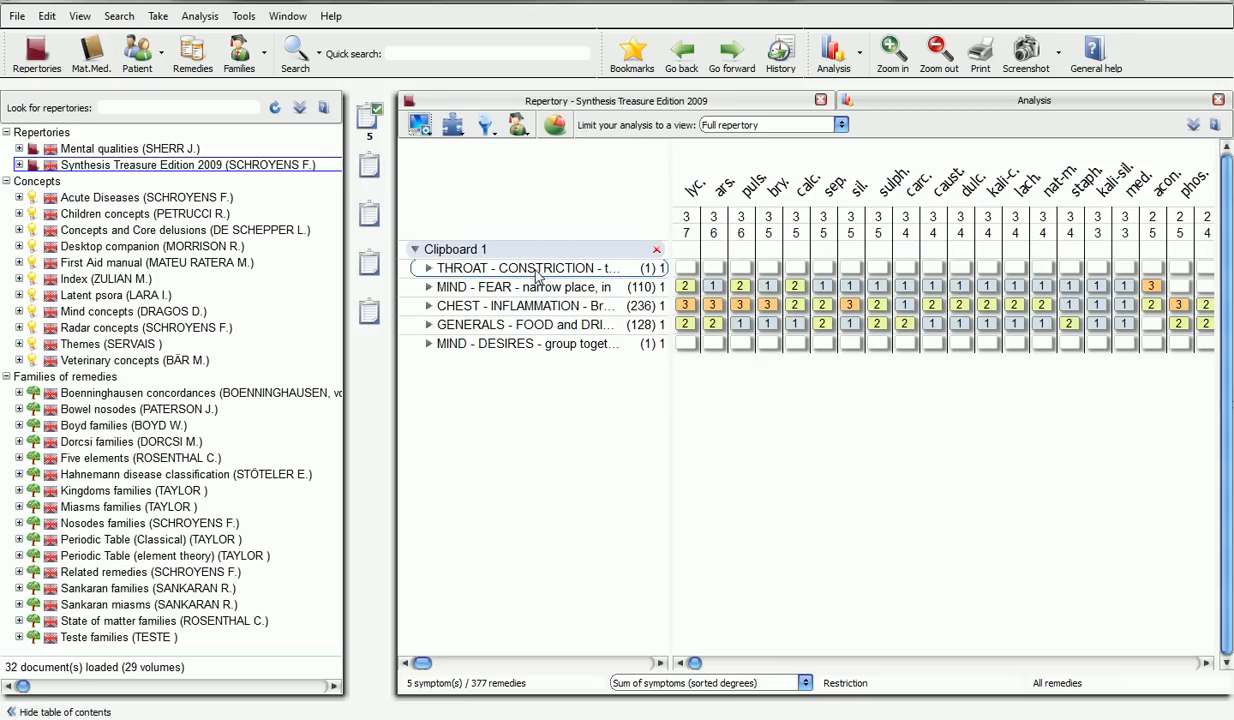
right_click(530, 268)
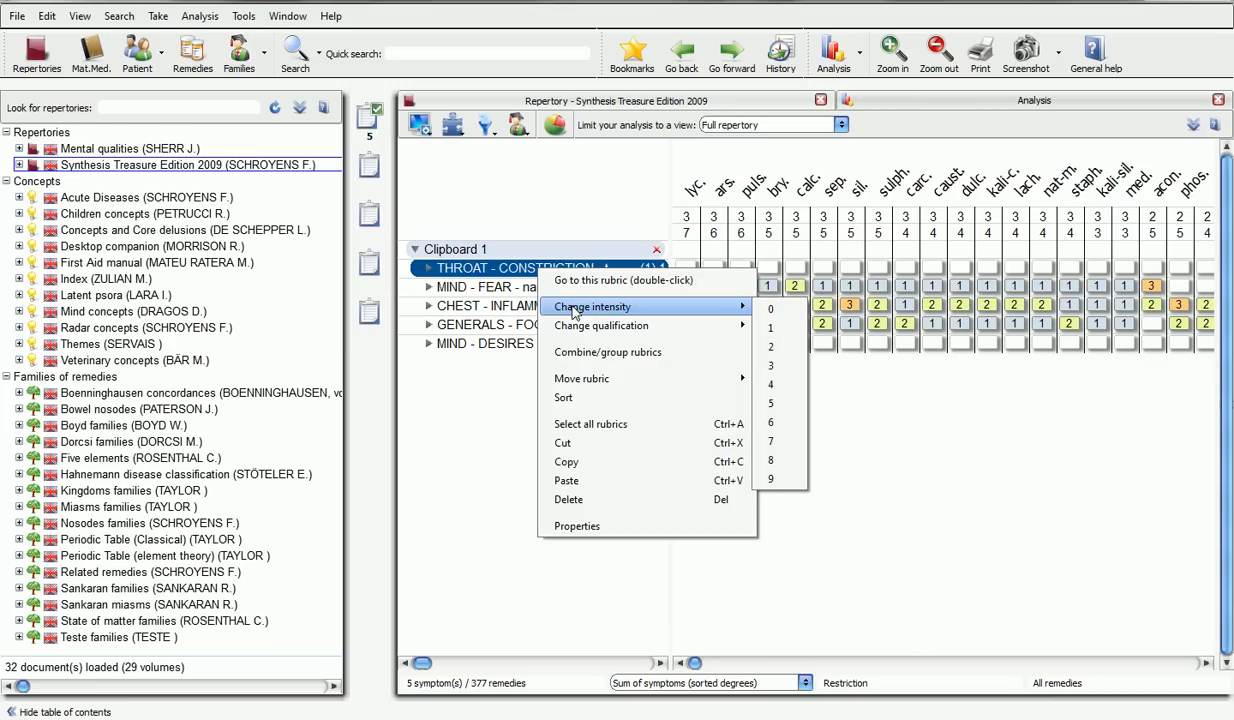
mouse_move(600, 324)
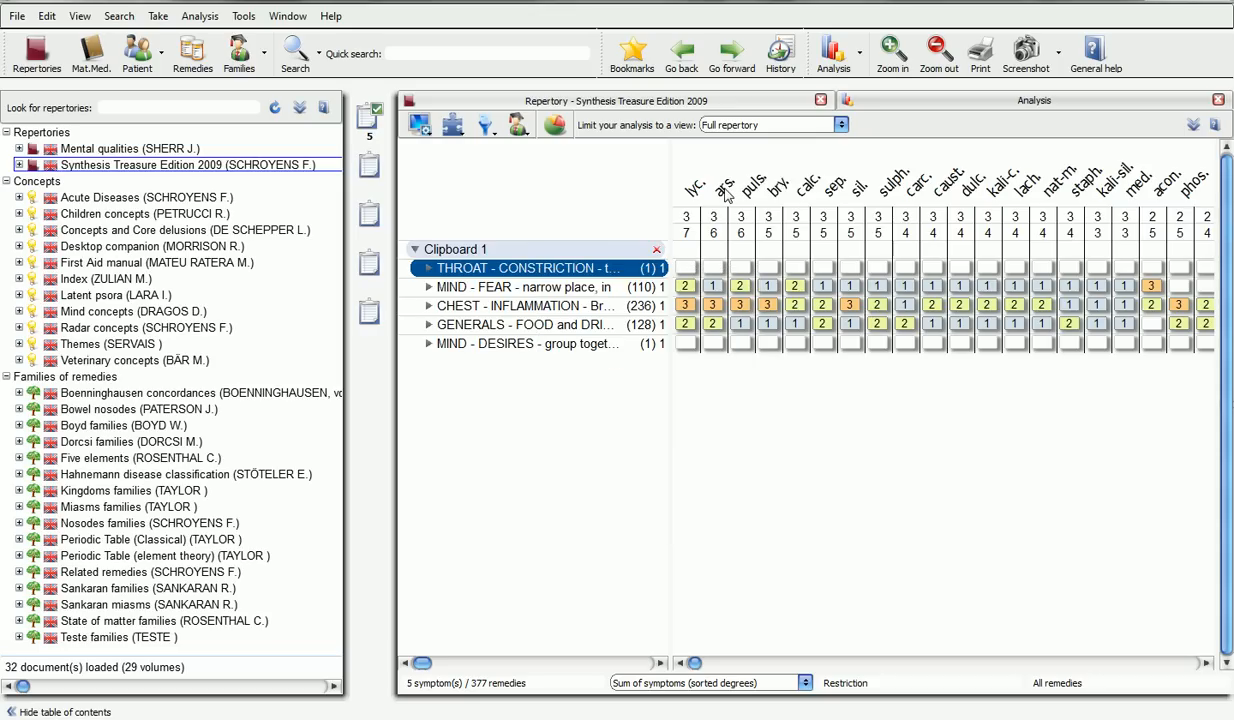
mouse_move(724, 184)
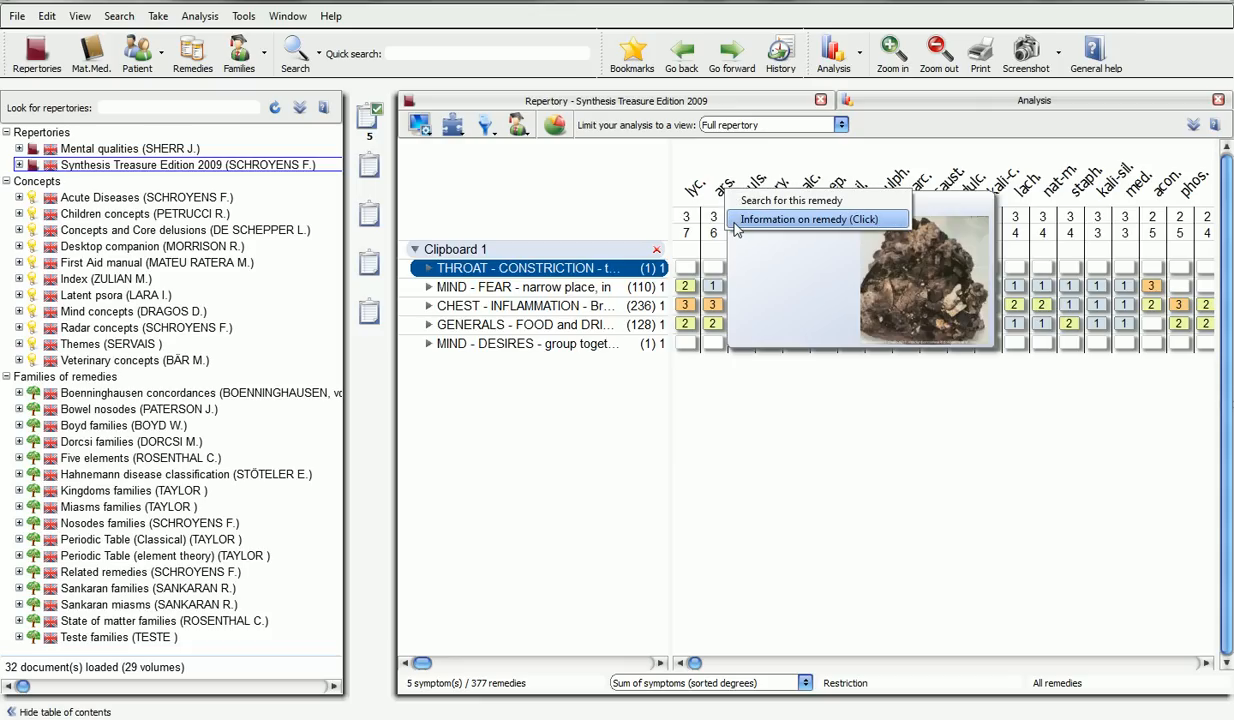
Open the Arsenicum album remedy information from the ars. column header.
left_click(810, 218)
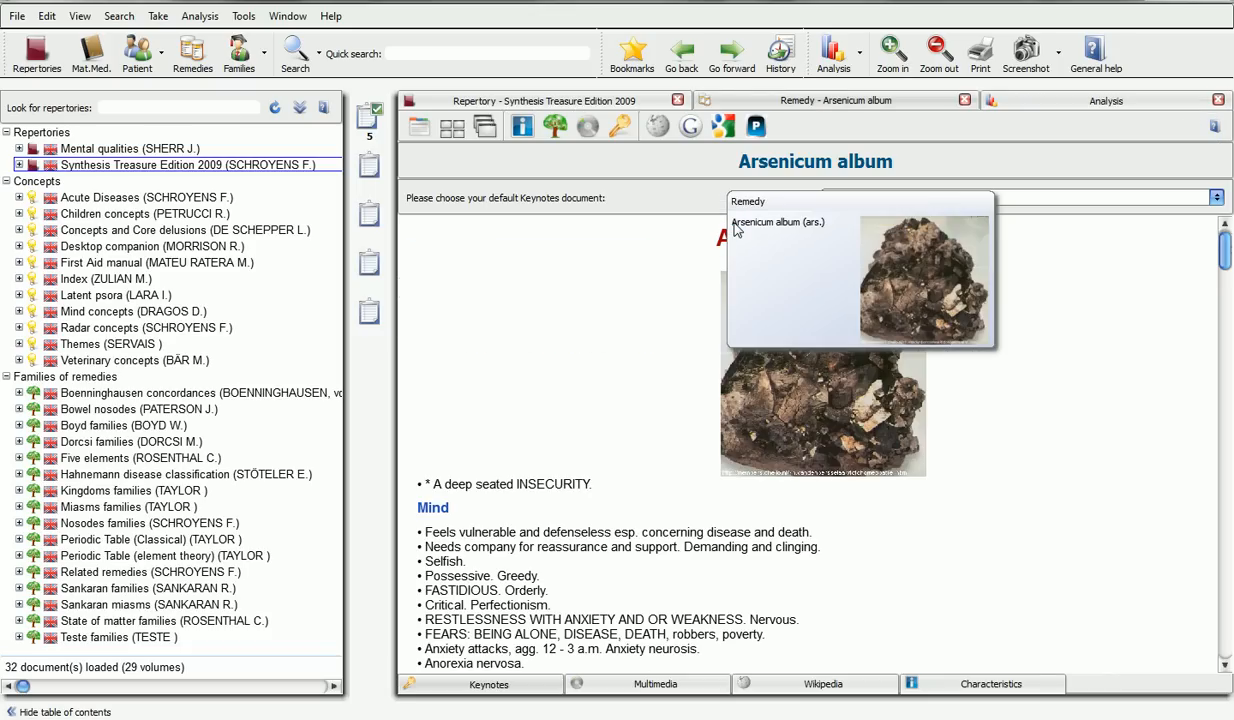